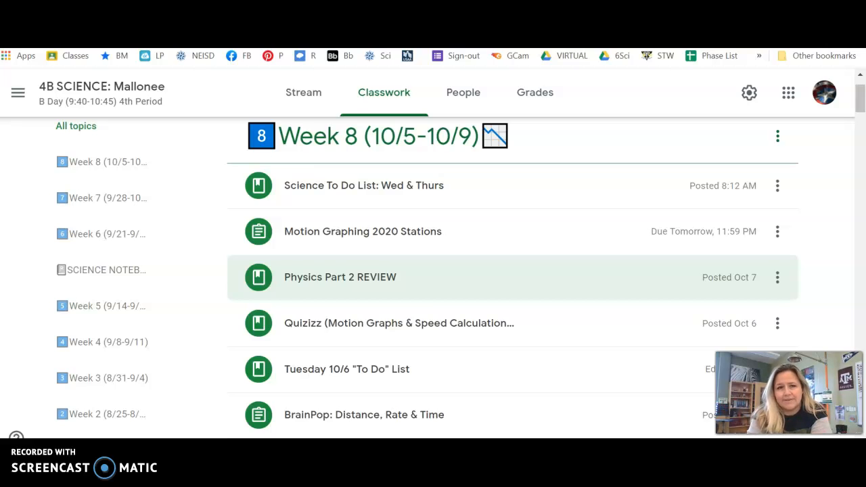
mouse_move(325, 165)
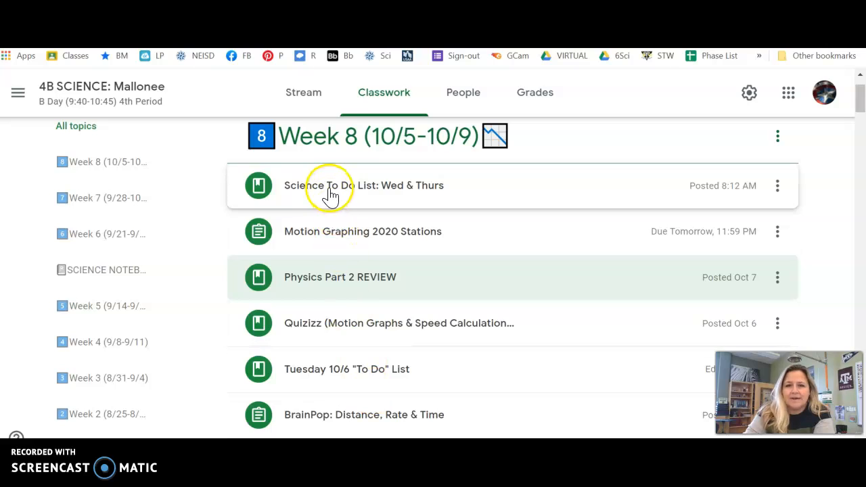
mouse_move(337, 241)
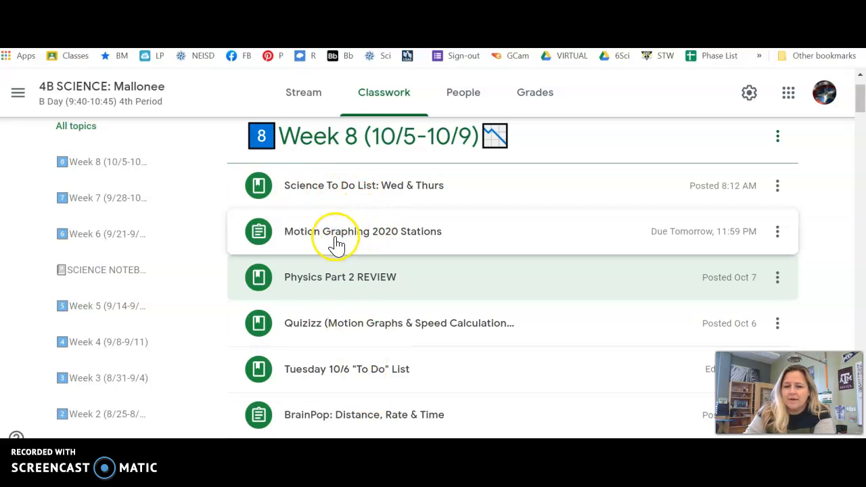
mouse_move(422, 284)
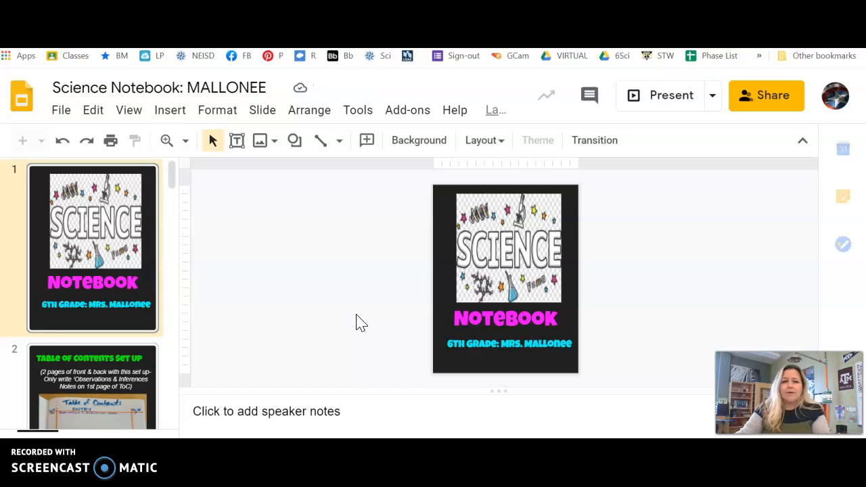
scroll("down", 3)
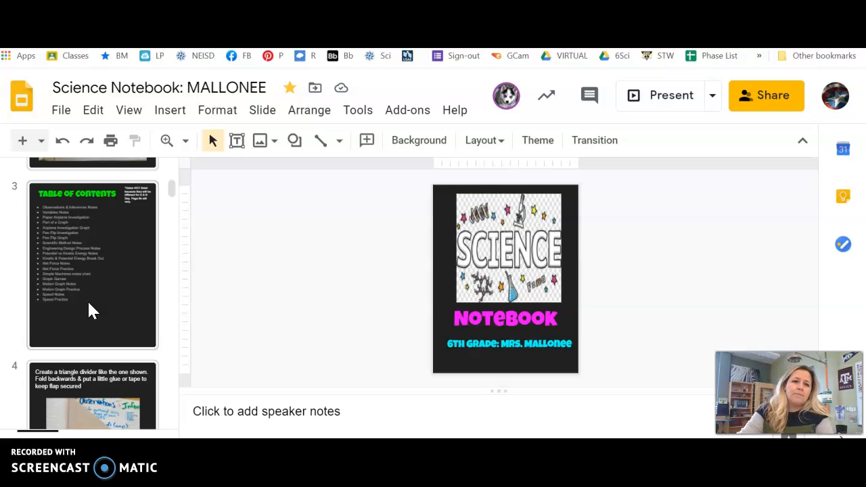
scroll("down", 3)
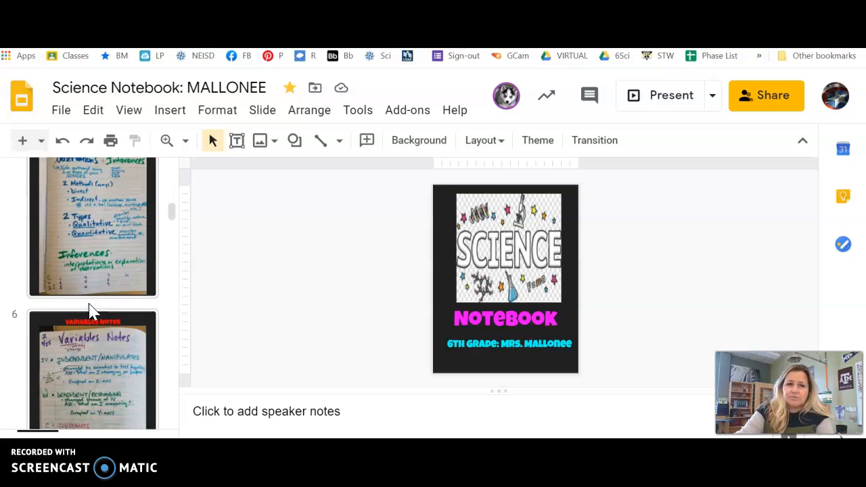
scroll("down", 3)
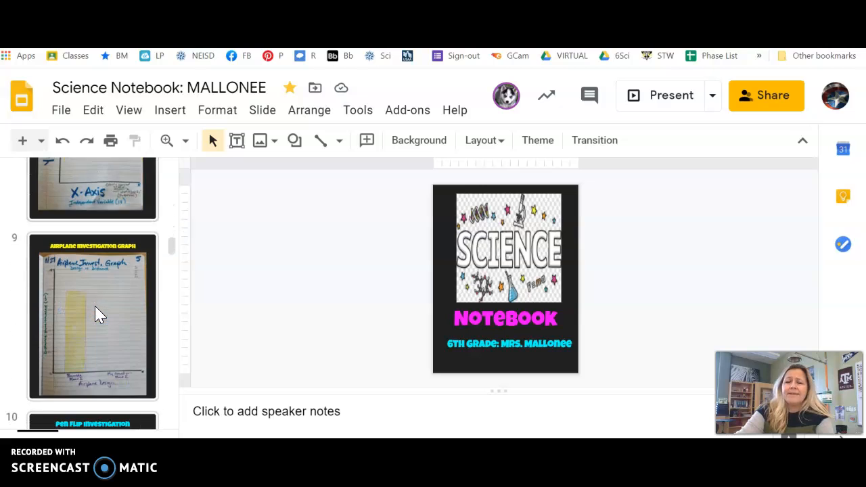
scroll("down", 3)
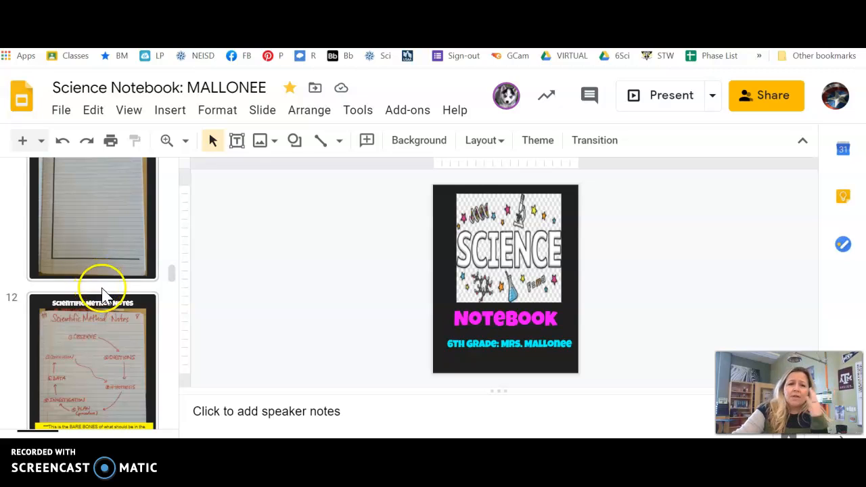
mouse_move(151, 295)
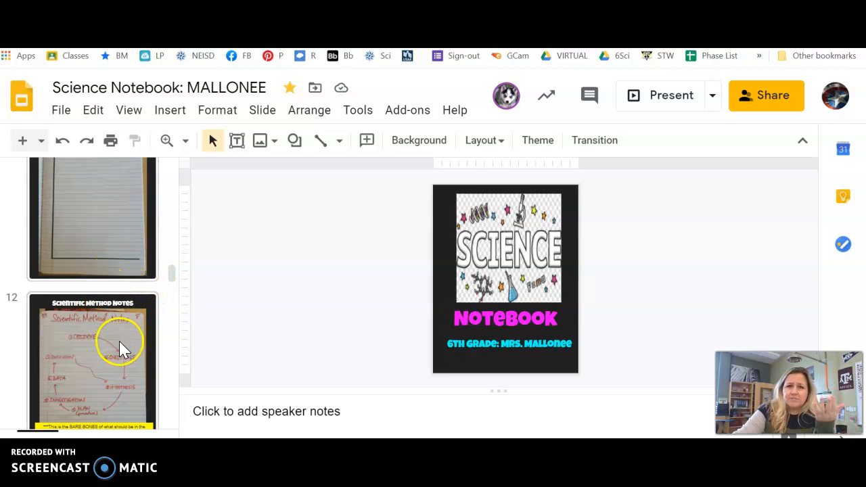
mouse_move(108, 354)
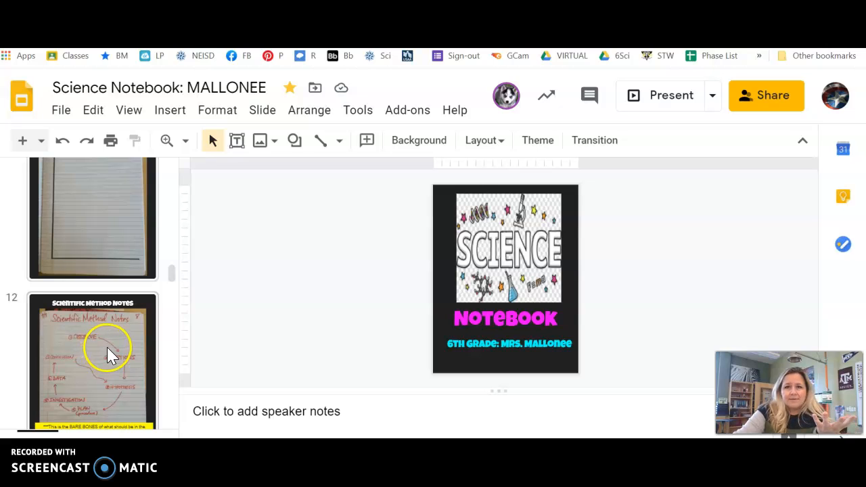
scroll("down", 3)
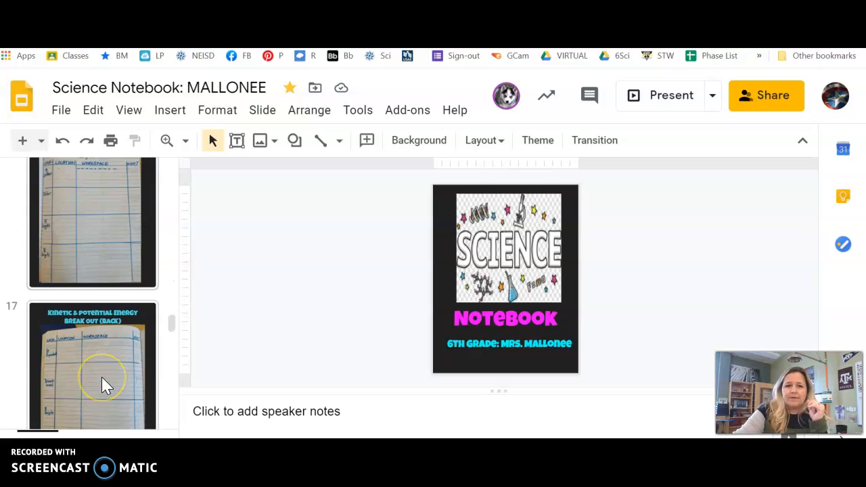
scroll("down", 3)
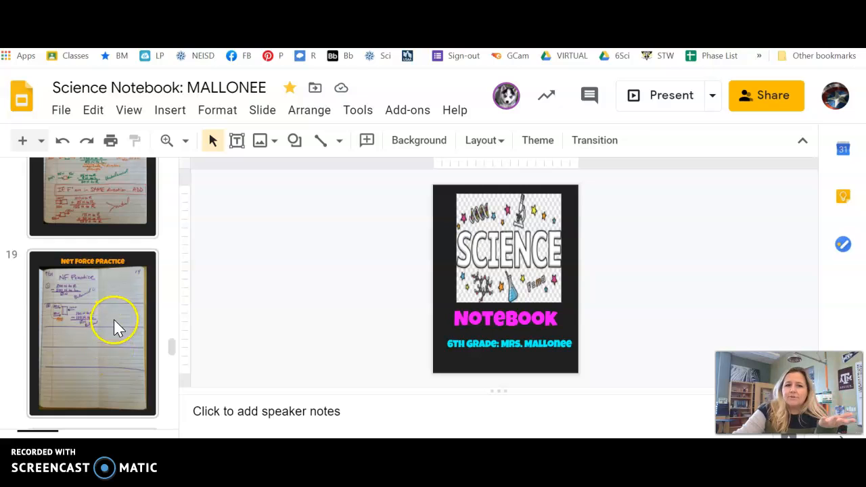
scroll("down", 3)
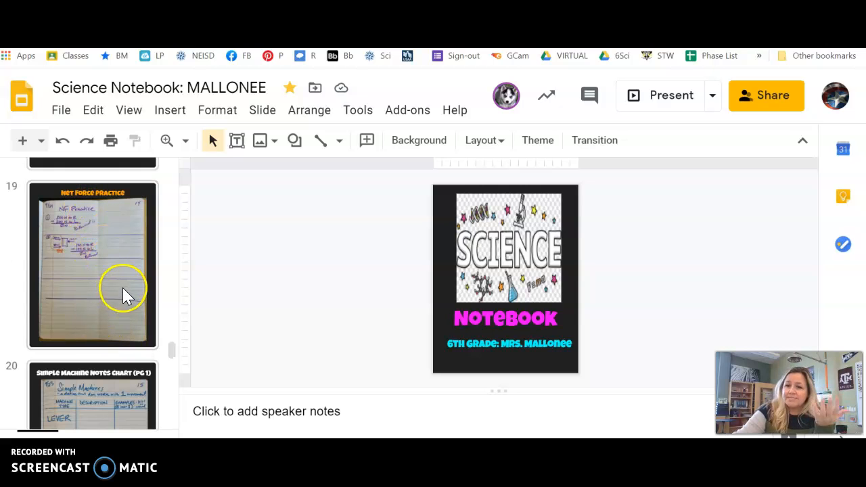
scroll("down", 3)
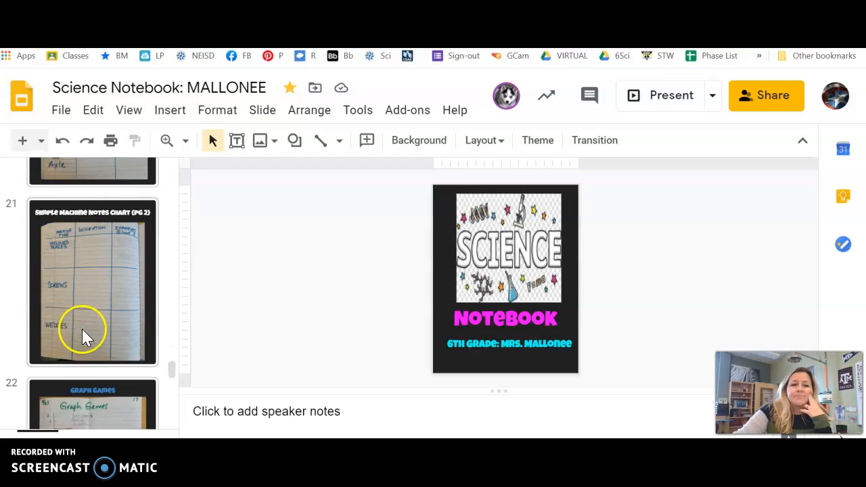
scroll("down", 3)
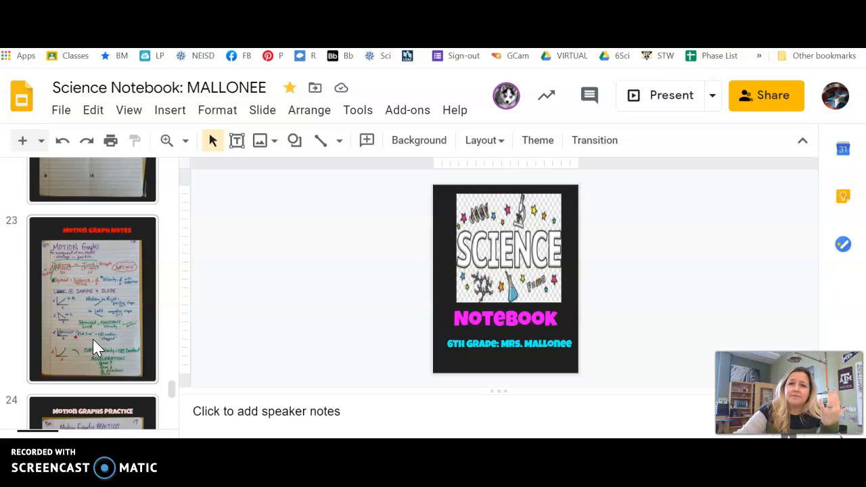
mouse_move(95, 338)
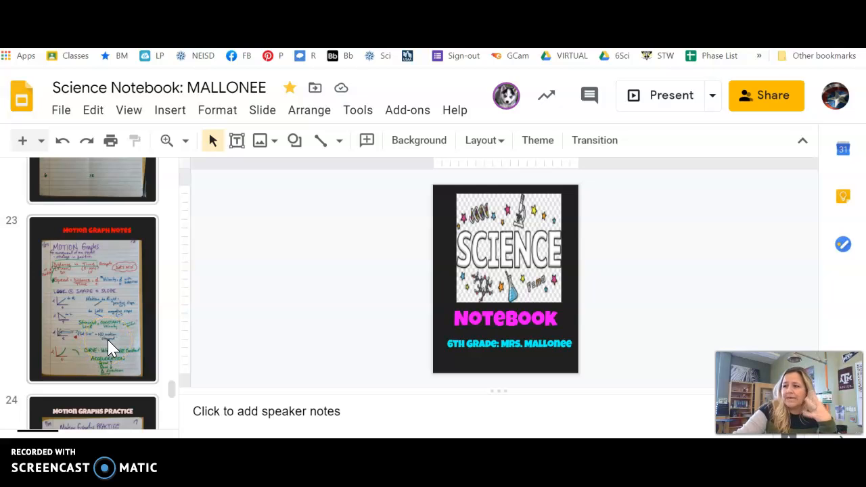
scroll("down", 3)
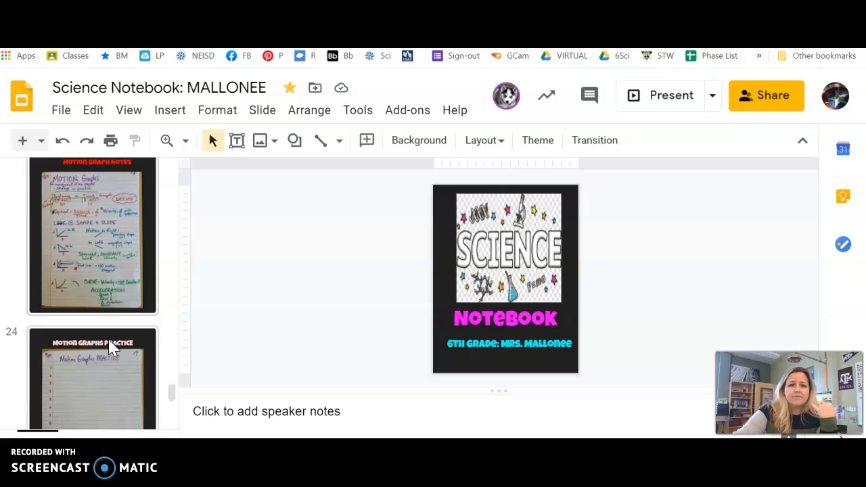
scroll("down", 3)
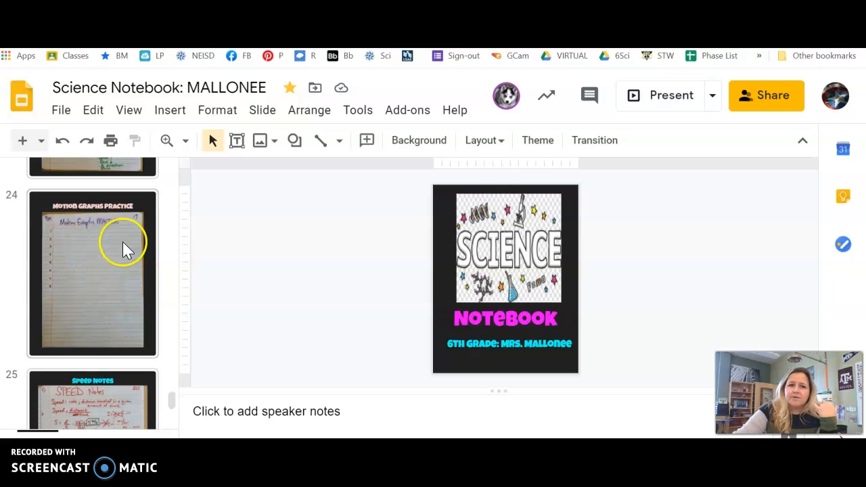
mouse_move(106, 287)
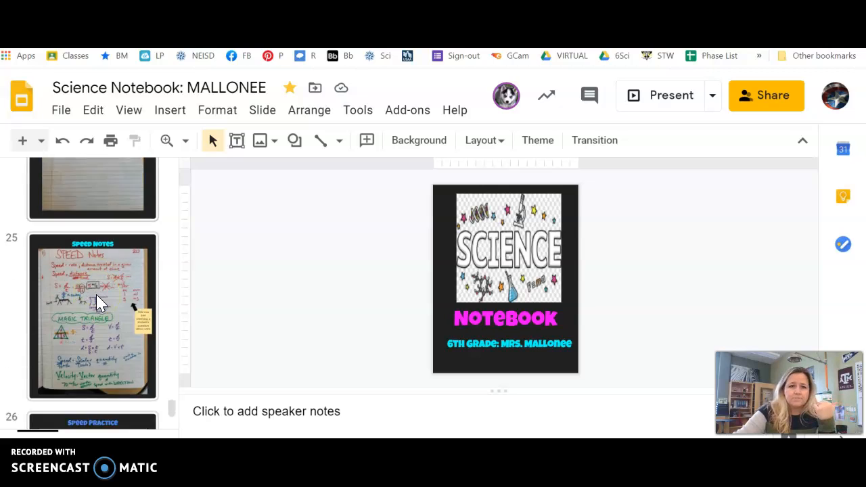
Step: Scroll the filmstrip down to reveal later slides of the Motion Graphing 2020 deck
scroll("down", 3)
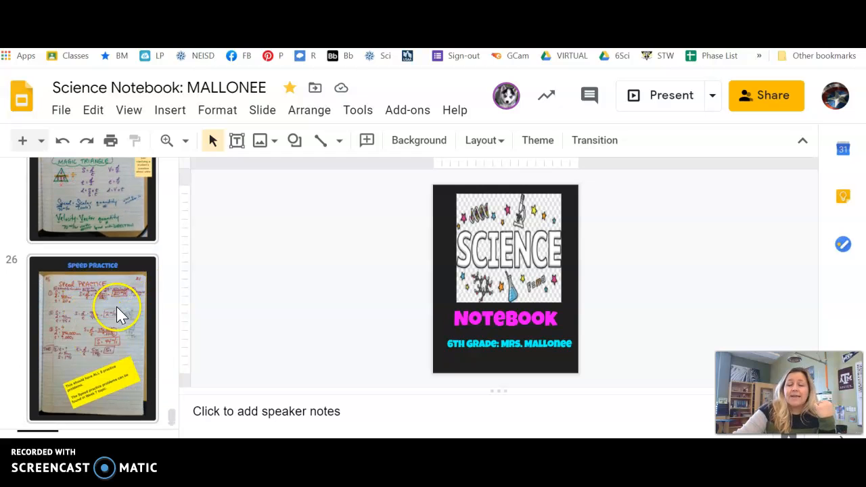
mouse_move(114, 336)
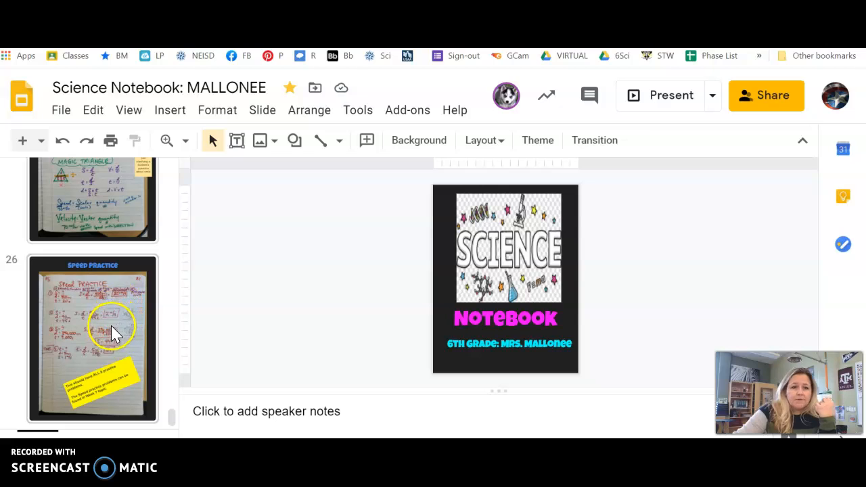
mouse_move(79, 349)
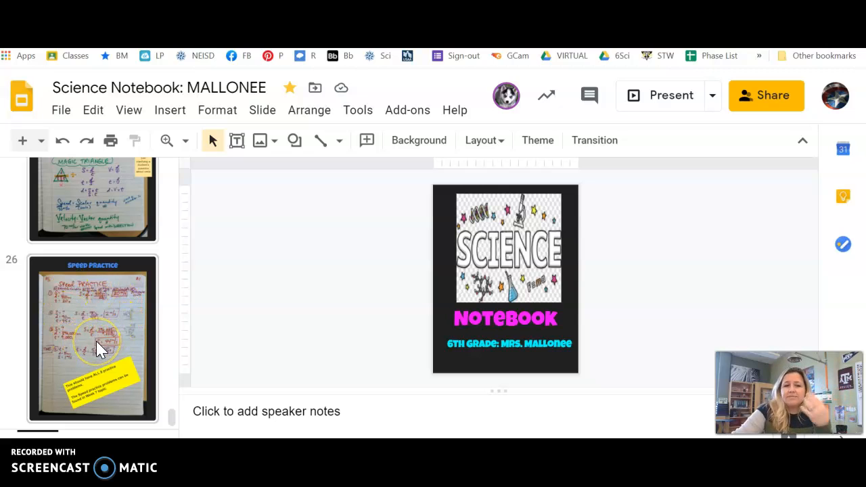
mouse_move(111, 366)
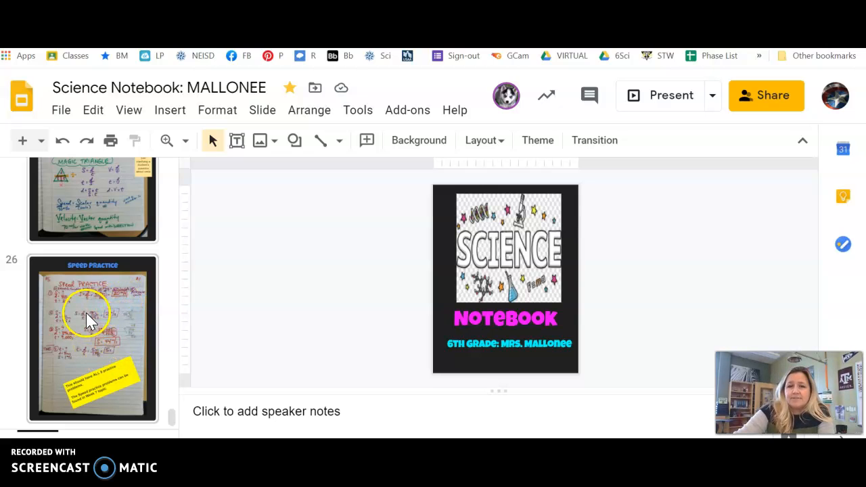
mouse_move(111, 349)
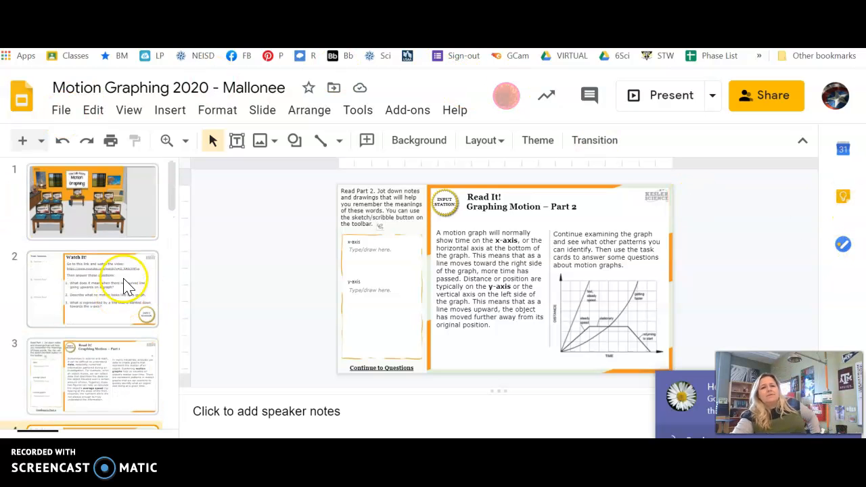
Step: Show the title slide, the Watch It slide with its answer box, then Graphing Motion – Part 1, ending on the Line tool
left_click(92, 200)
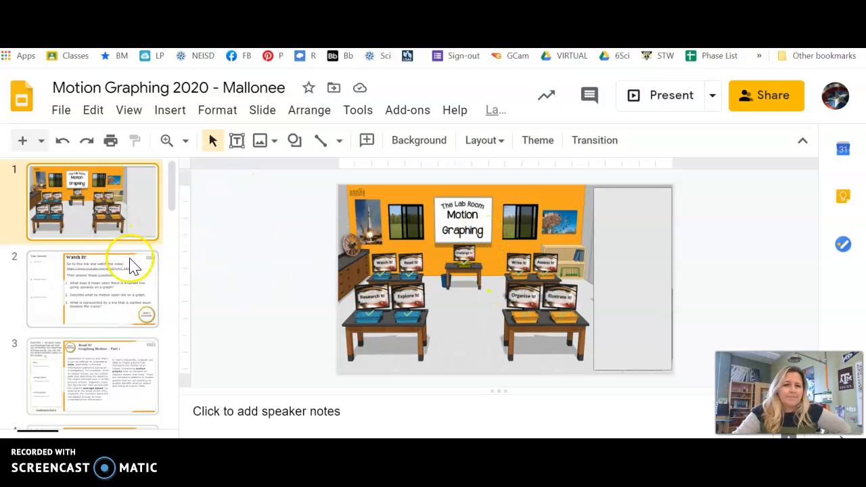
left_click(92, 287)
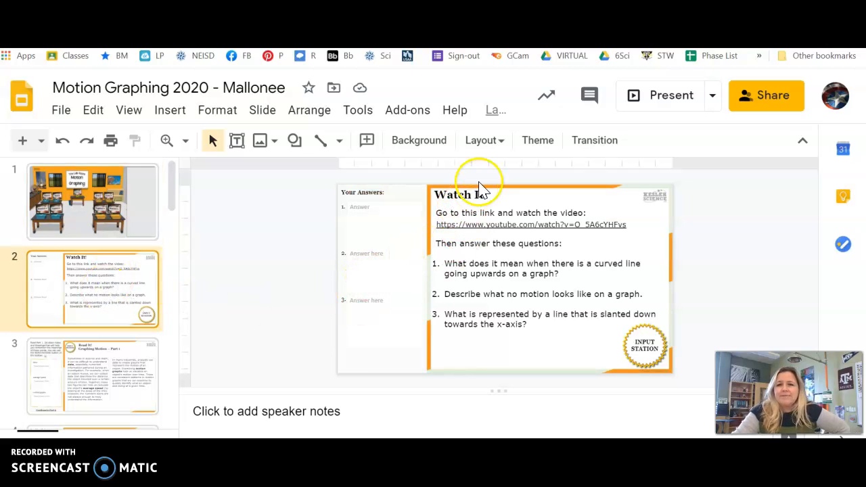
mouse_move(498, 270)
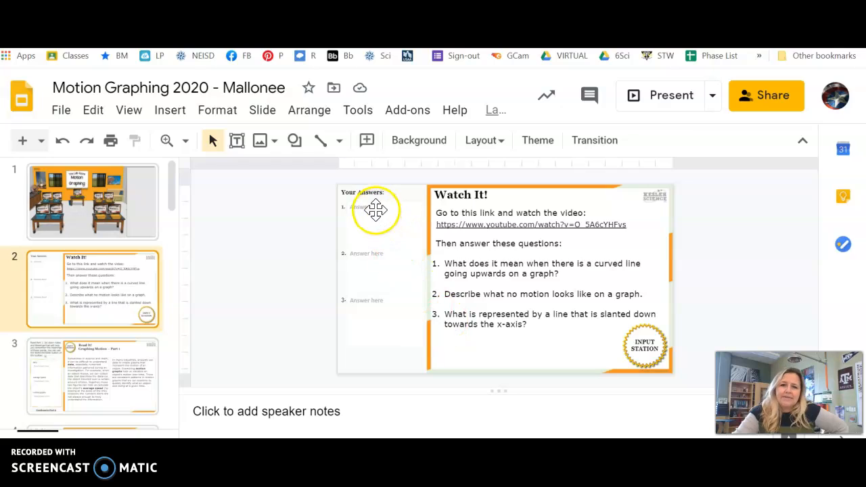
left_click(377, 207)
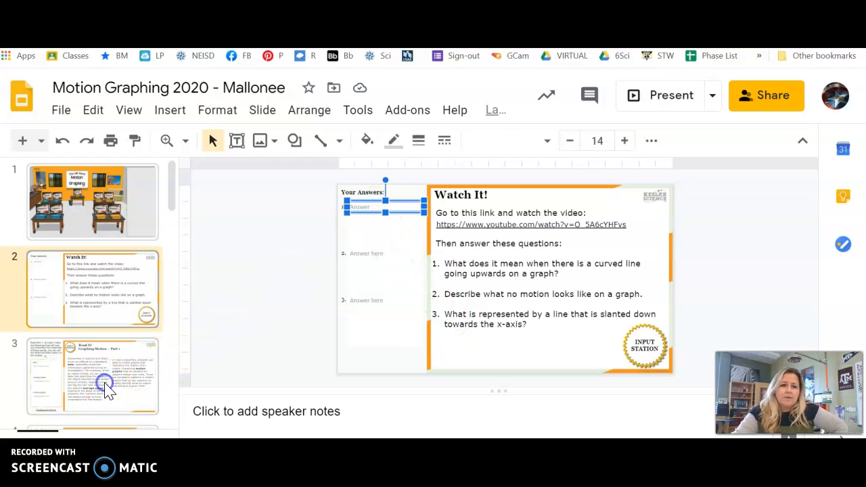
left_click(92, 376)
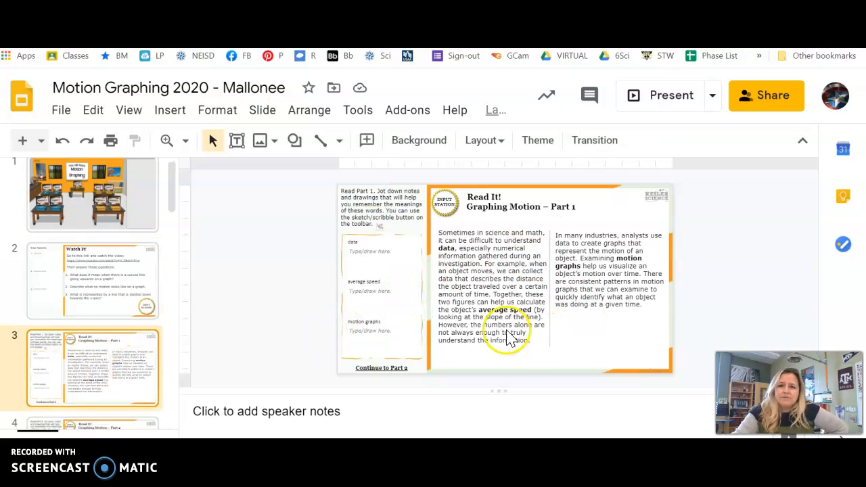
mouse_move(602, 263)
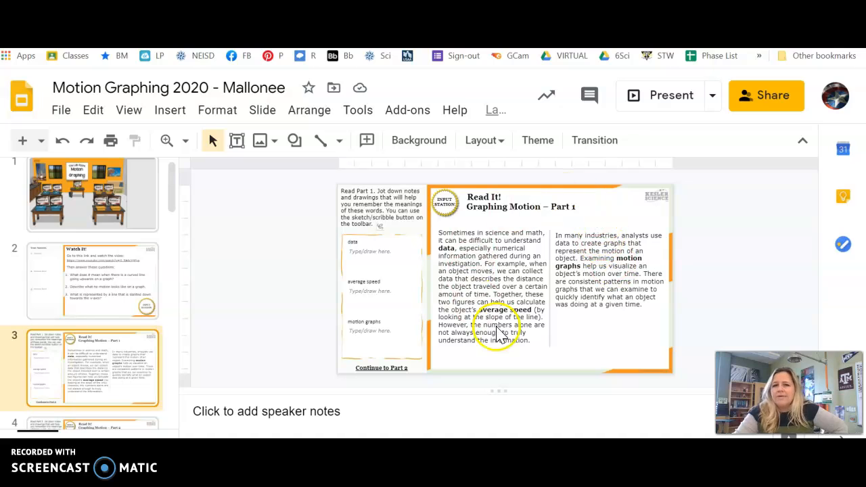
mouse_move(428, 209)
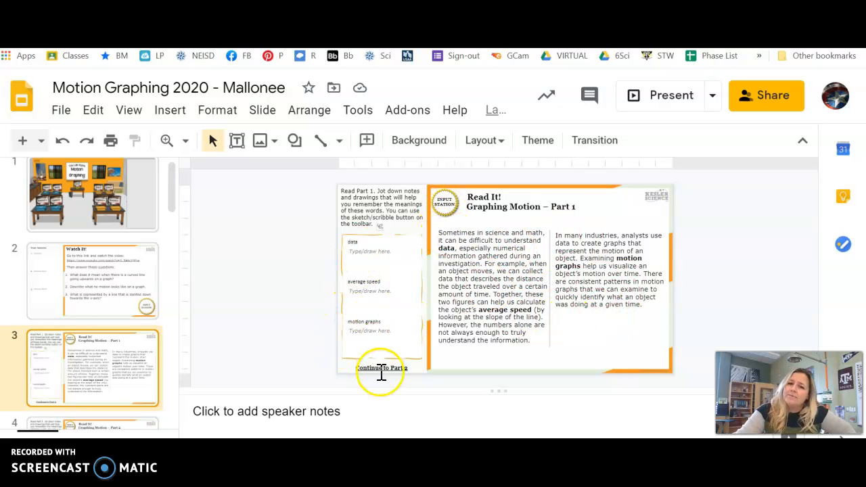
mouse_move(381, 233)
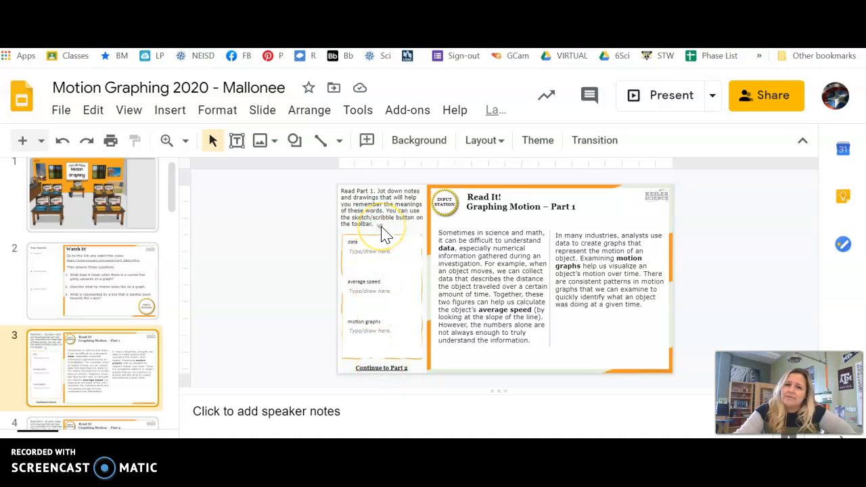
mouse_move(409, 232)
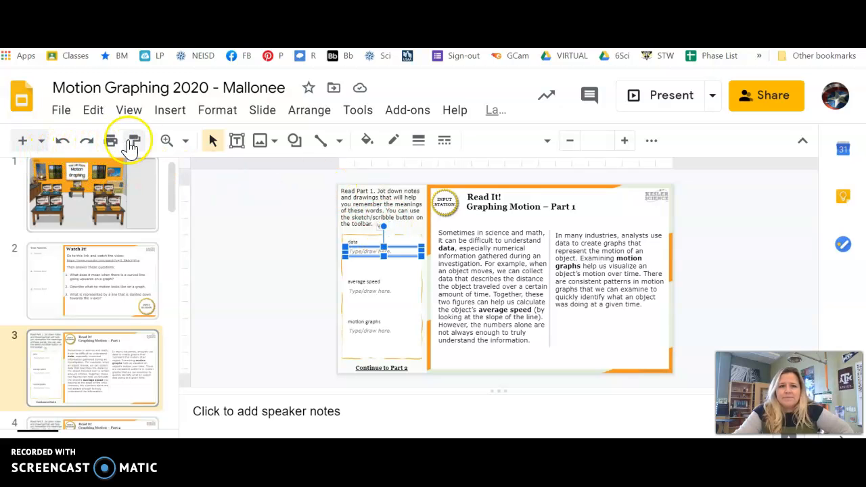
mouse_move(500, 139)
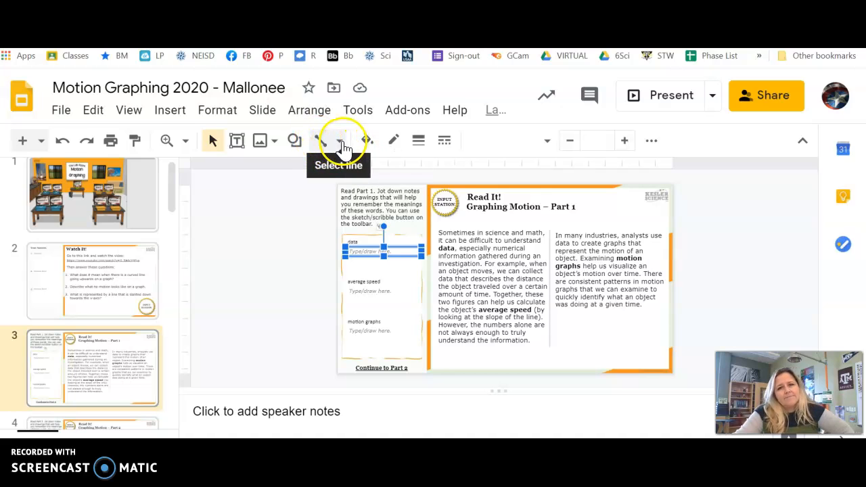
left_click(341, 139)
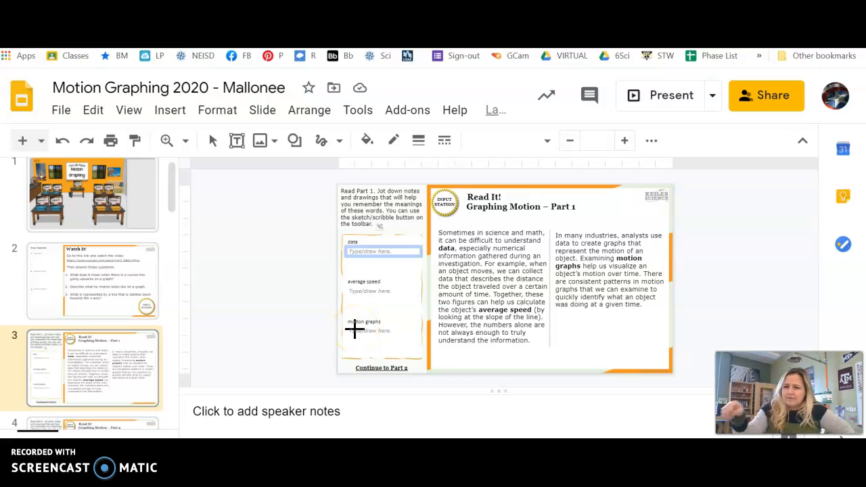
Step: Step through Graphing Motion – Part 2 and the Questions slide to land on Explore It! Part 1
scroll("down", 3)
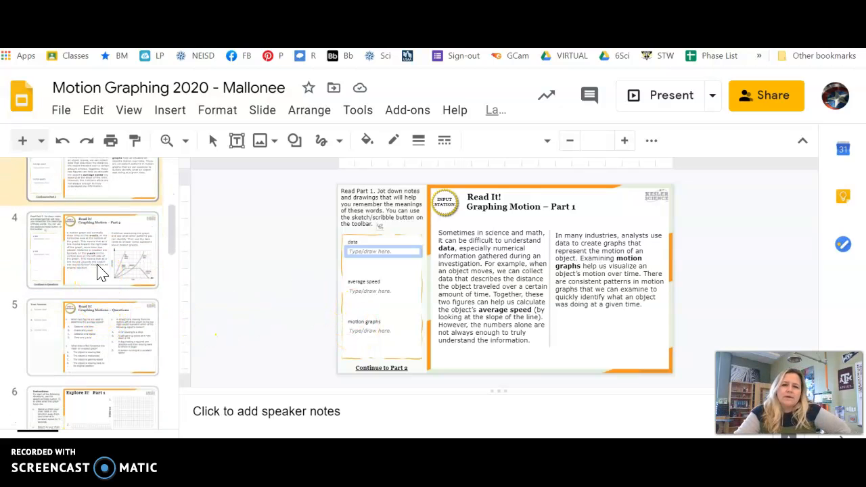
left_click(92, 250)
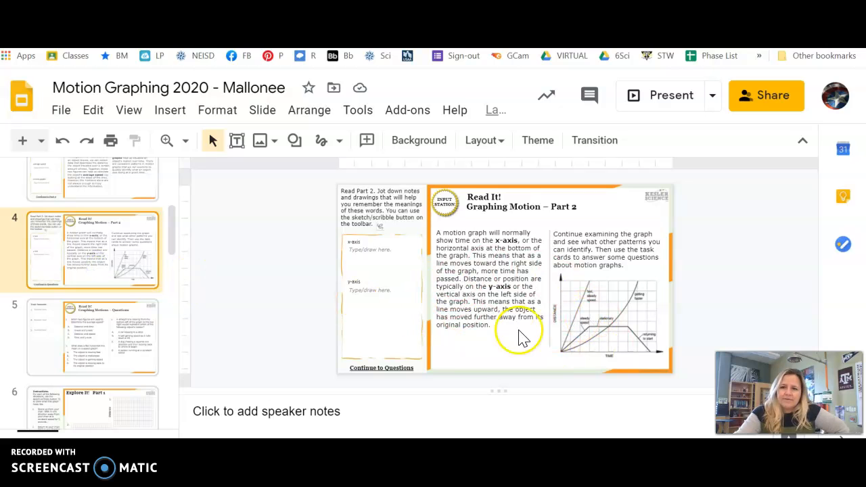
left_click(92, 337)
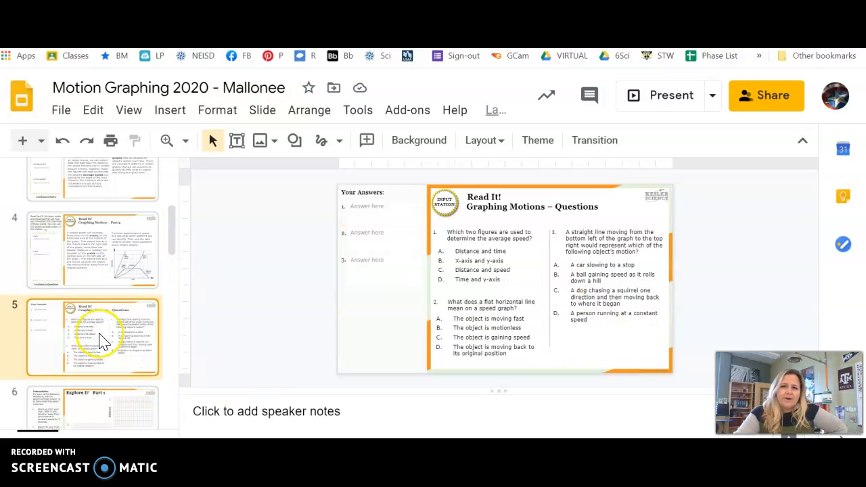
left_click(92, 216)
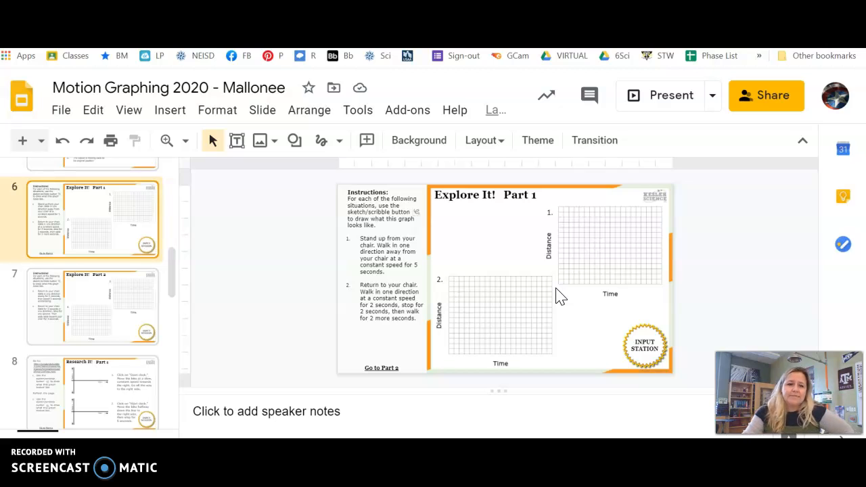
Step: Move past Explore It! Part 2 and show the Research It! Part 1 slide
scroll("down", 3)
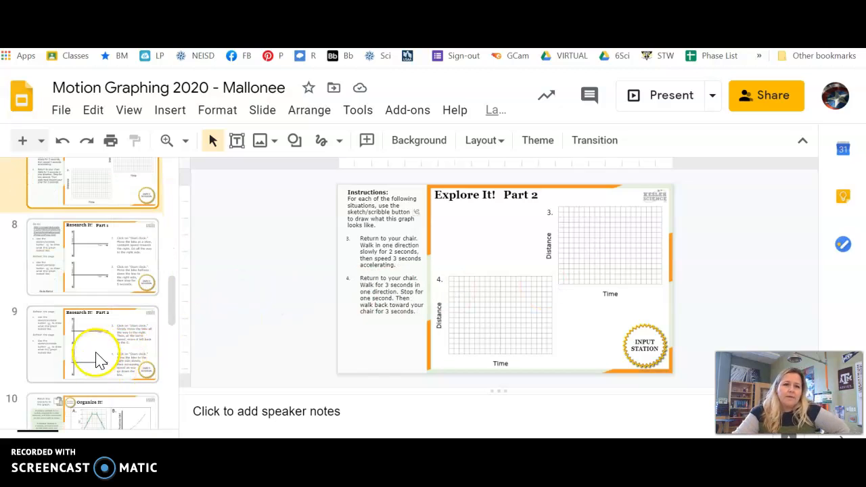
left_click(92, 257)
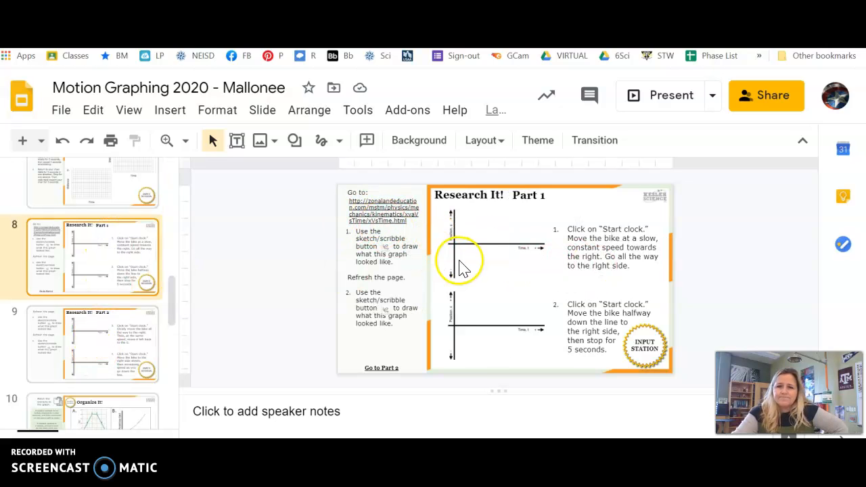
mouse_move(571, 222)
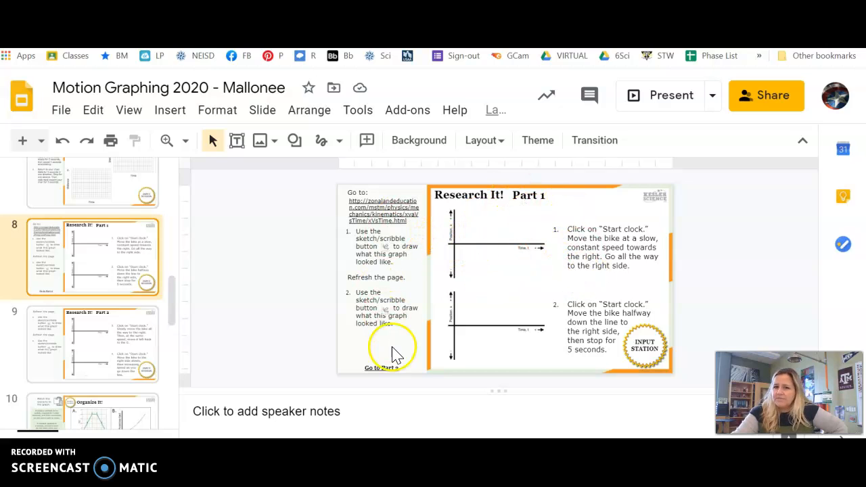
scroll("down", 3)
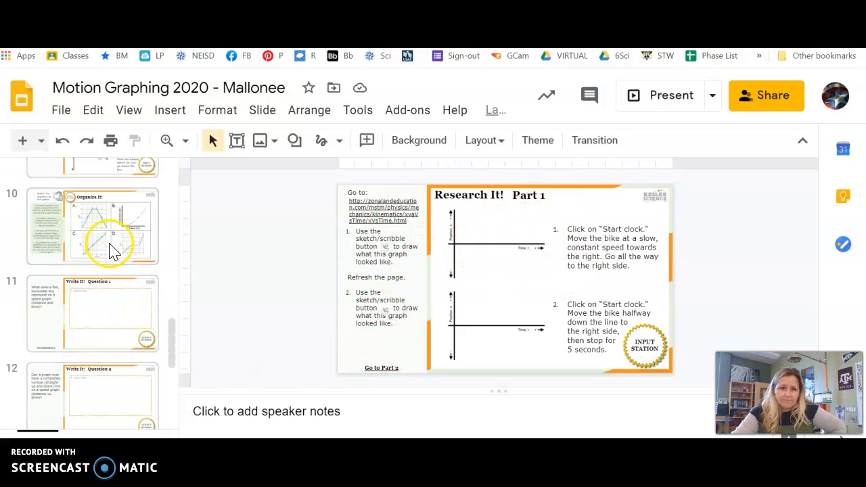
Step: On Organize It!, drag the locker scenario onto the graphs and return it to the list
left_click(92, 226)
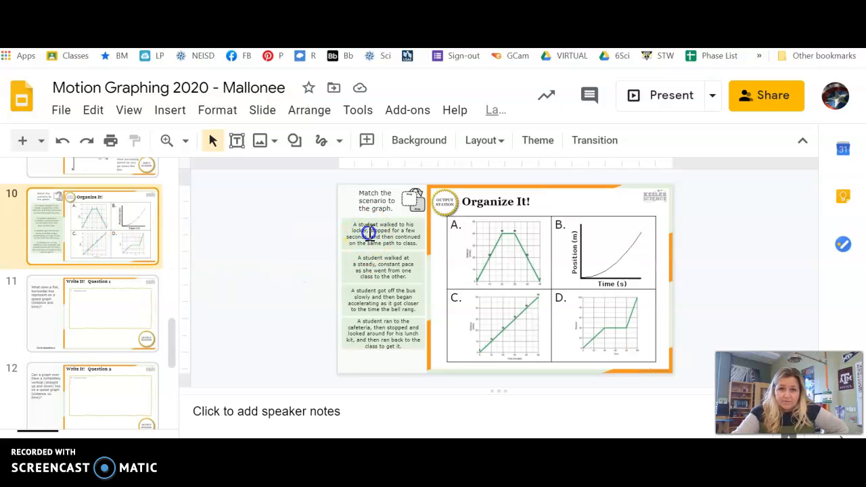
left_click(384, 234)
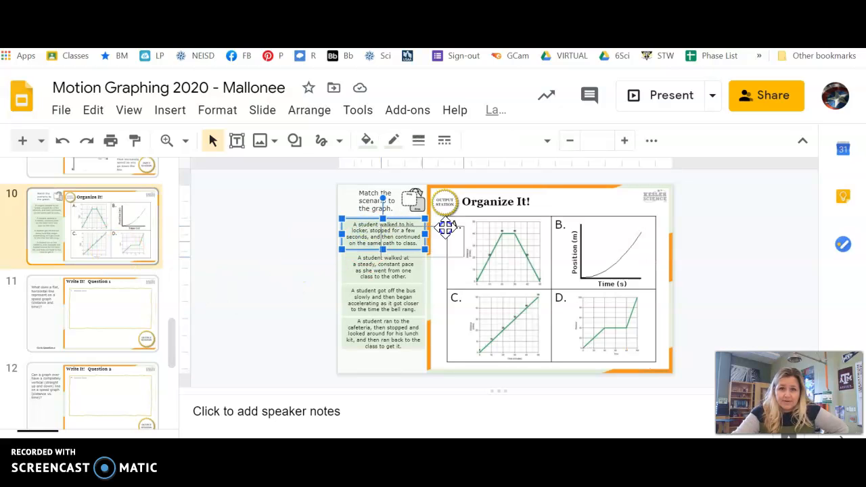
left_click_drag(447, 228, 582, 201)
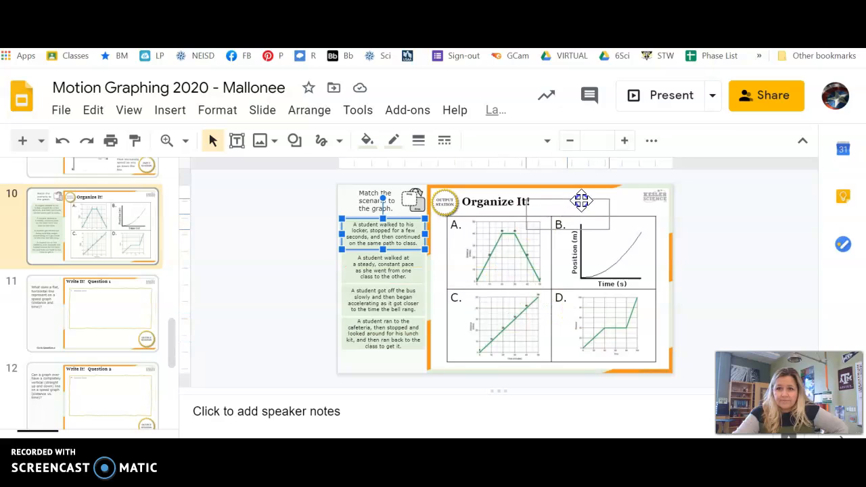
left_click_drag(382, 228, 567, 206)
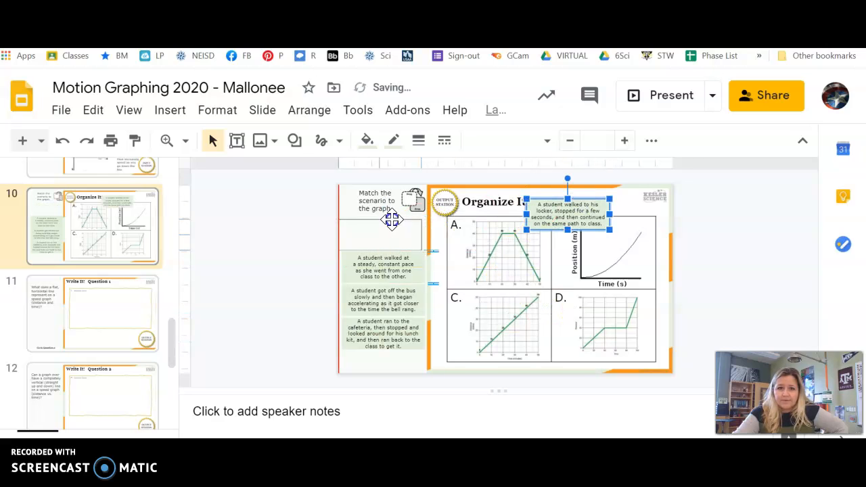
left_click_drag(567, 206, 379, 232)
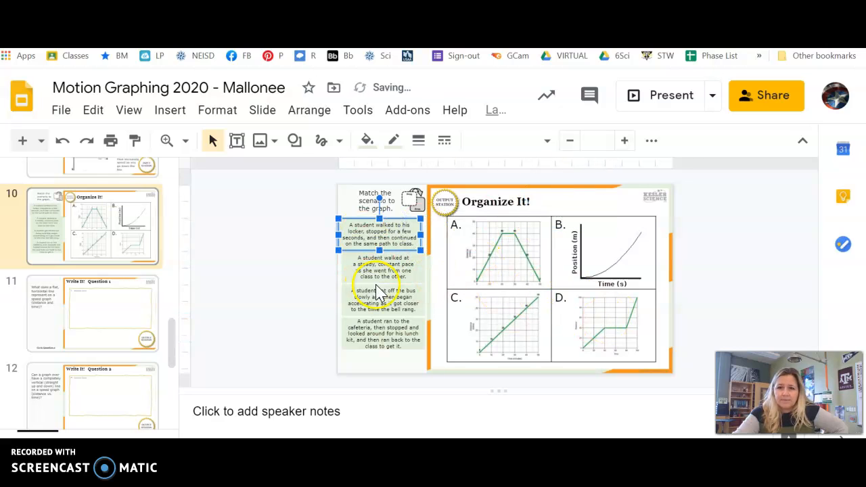
Step: Move on to the Write It! Question 1 slide about a flat line
left_click(92, 312)
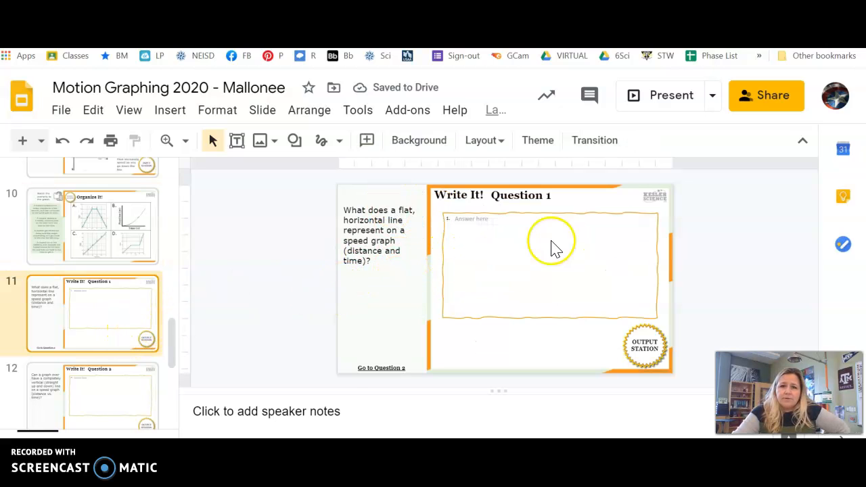
Step: Show Write It! Question 2, then Write It! Question 3 about matching a scenario to a graph
left_click(108, 365)
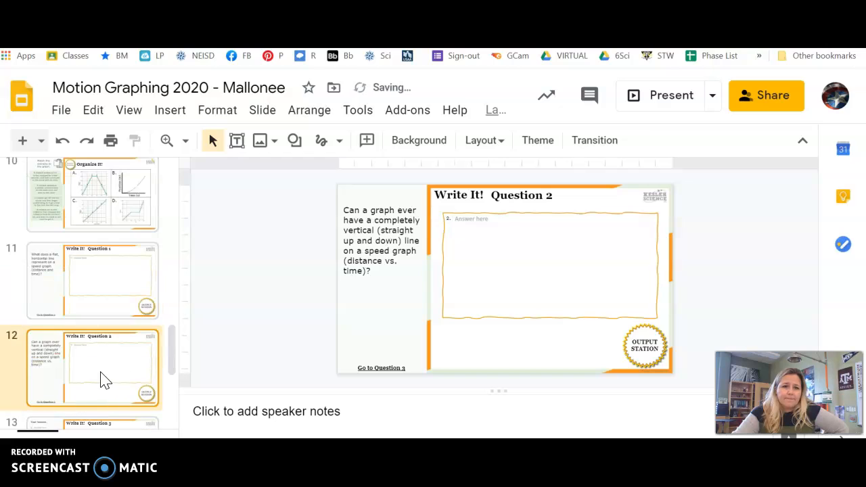
left_click(92, 318)
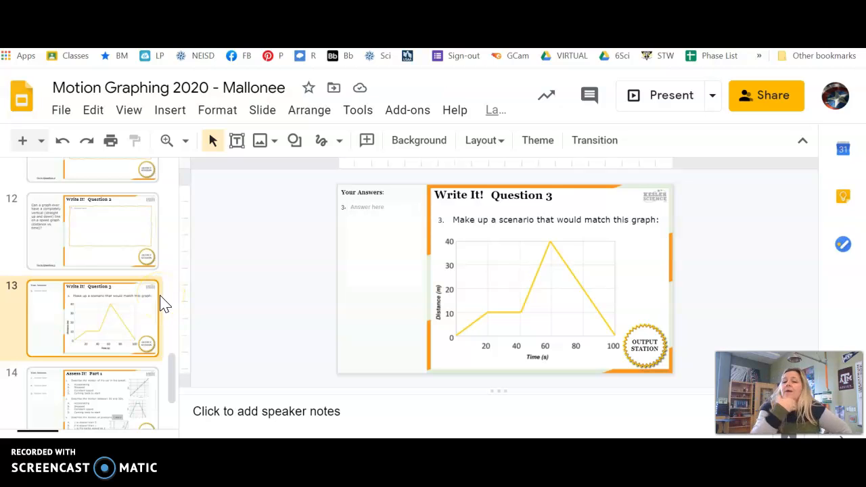
mouse_move(70, 227)
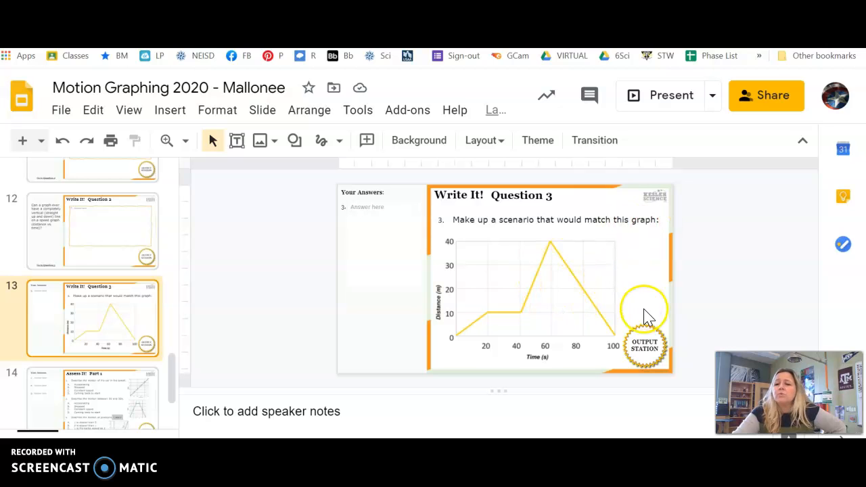
mouse_move(453, 345)
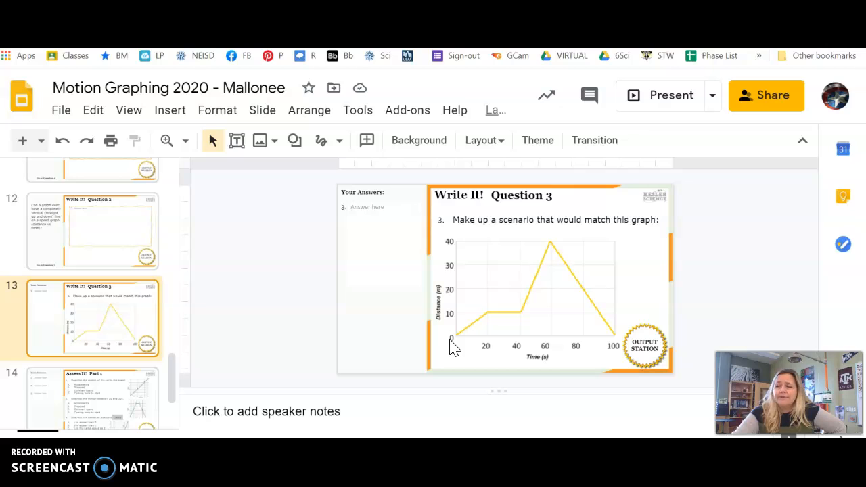
mouse_move(575, 244)
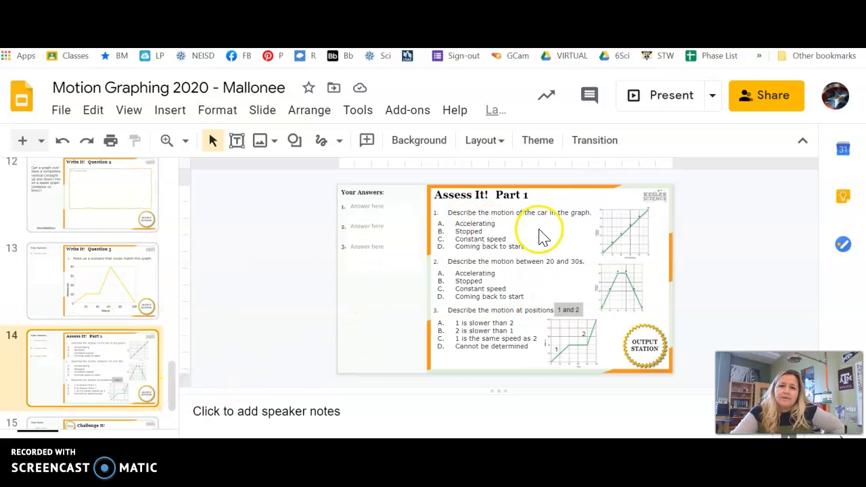
mouse_move(585, 363)
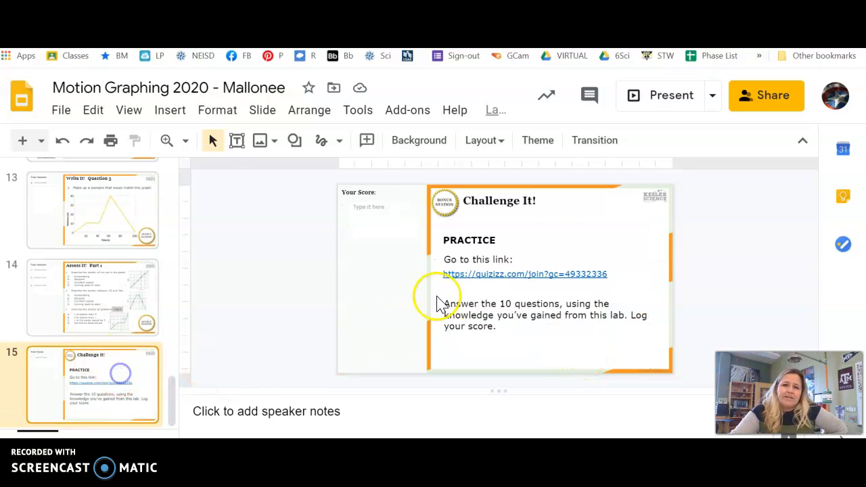
mouse_move(595, 280)
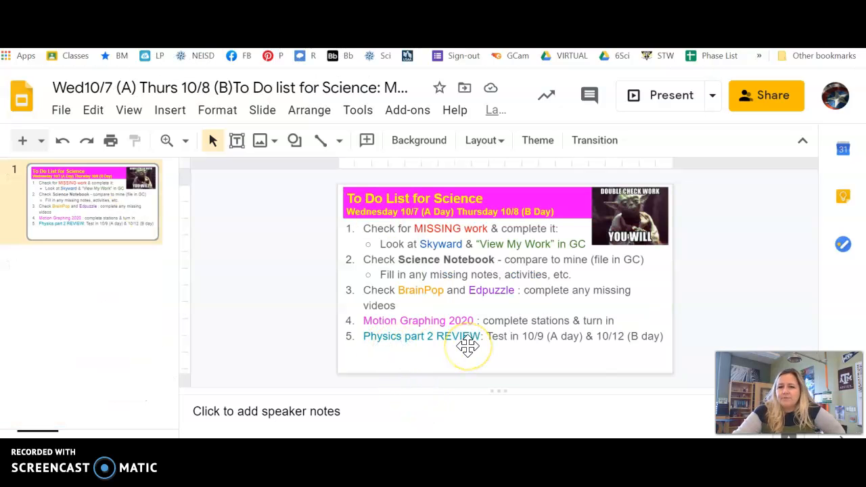
mouse_move(560, 349)
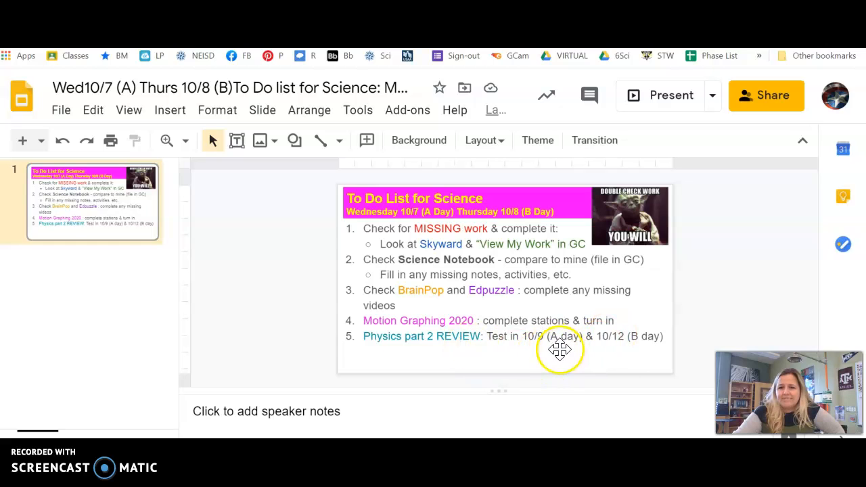